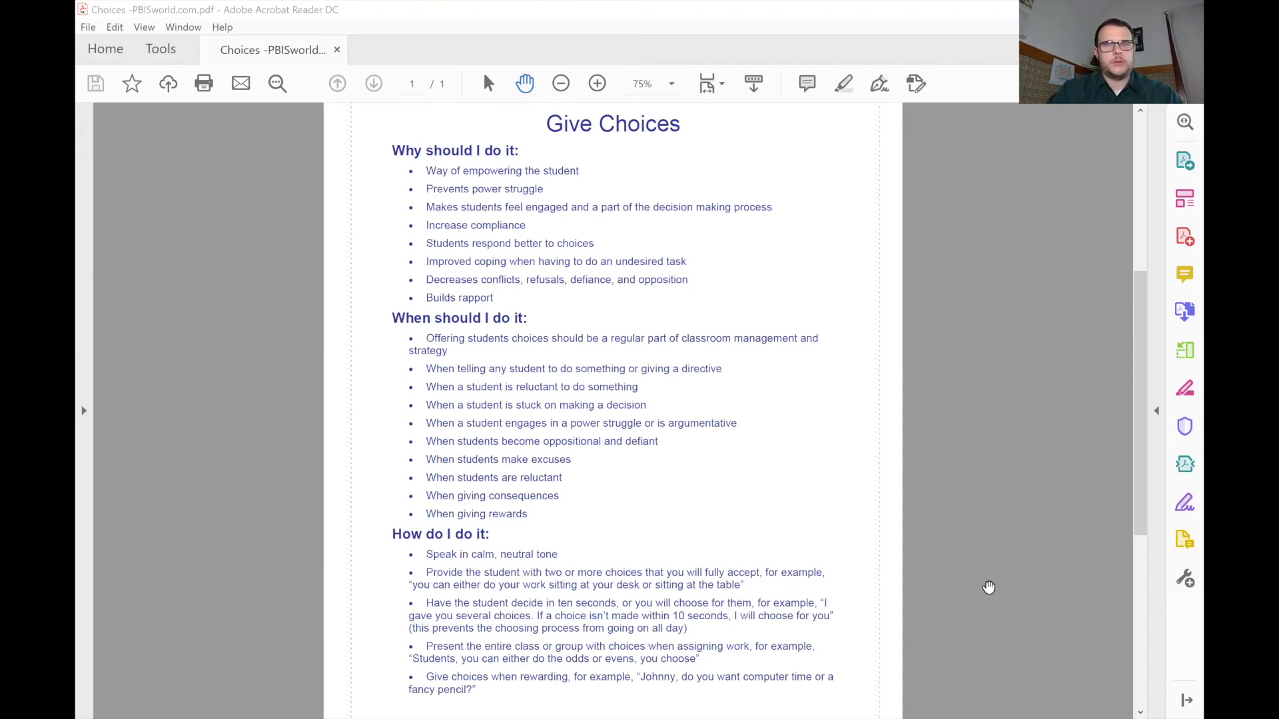
mouse_move(1060, 538)
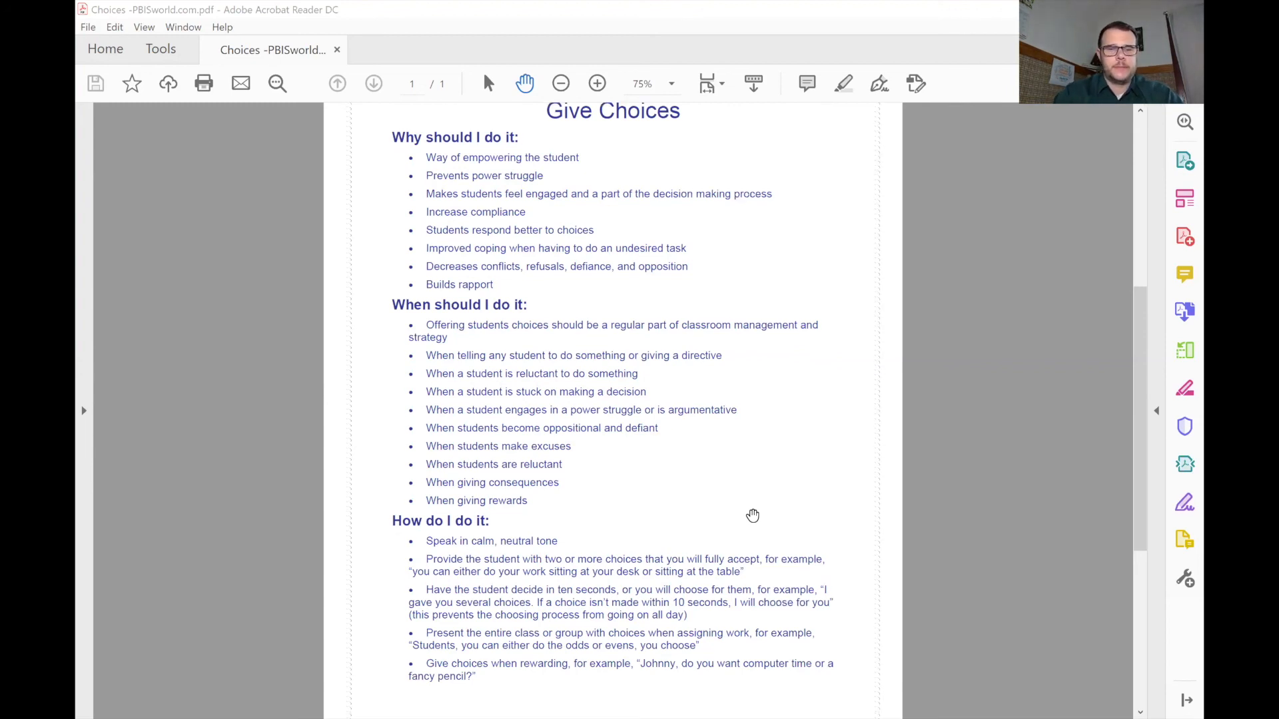
scroll(down, 3)
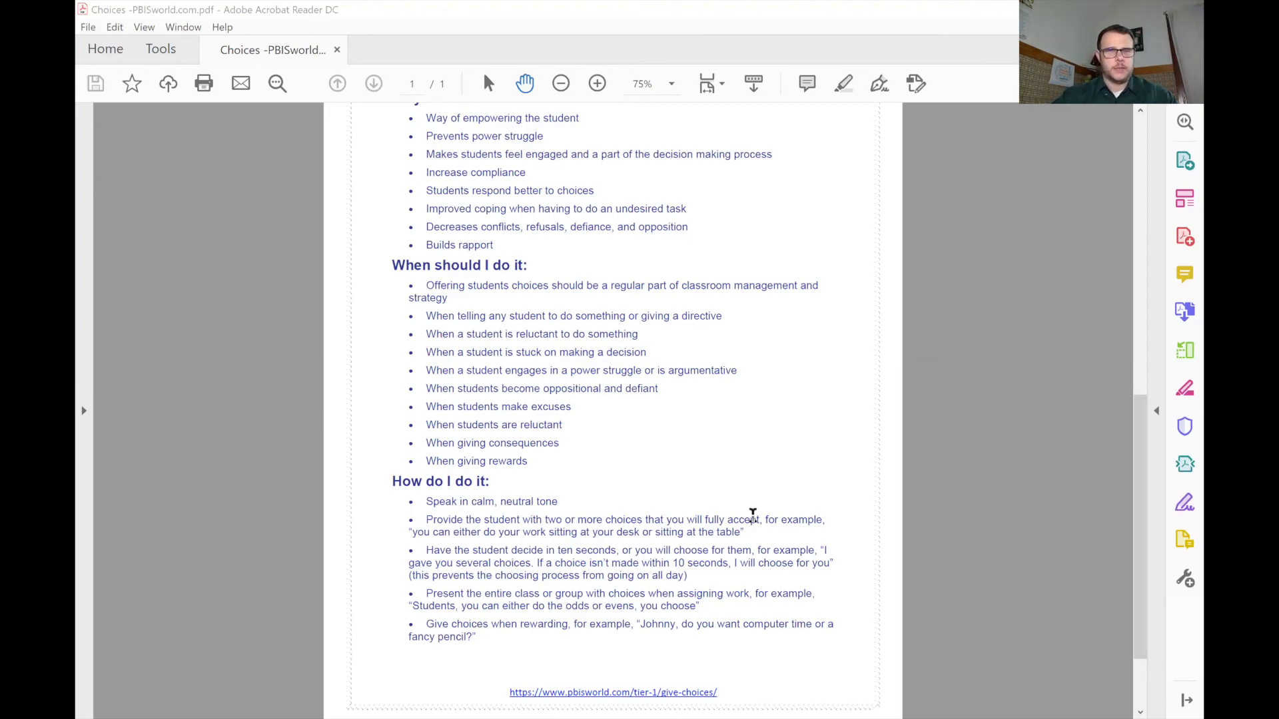
mouse_move(703, 521)
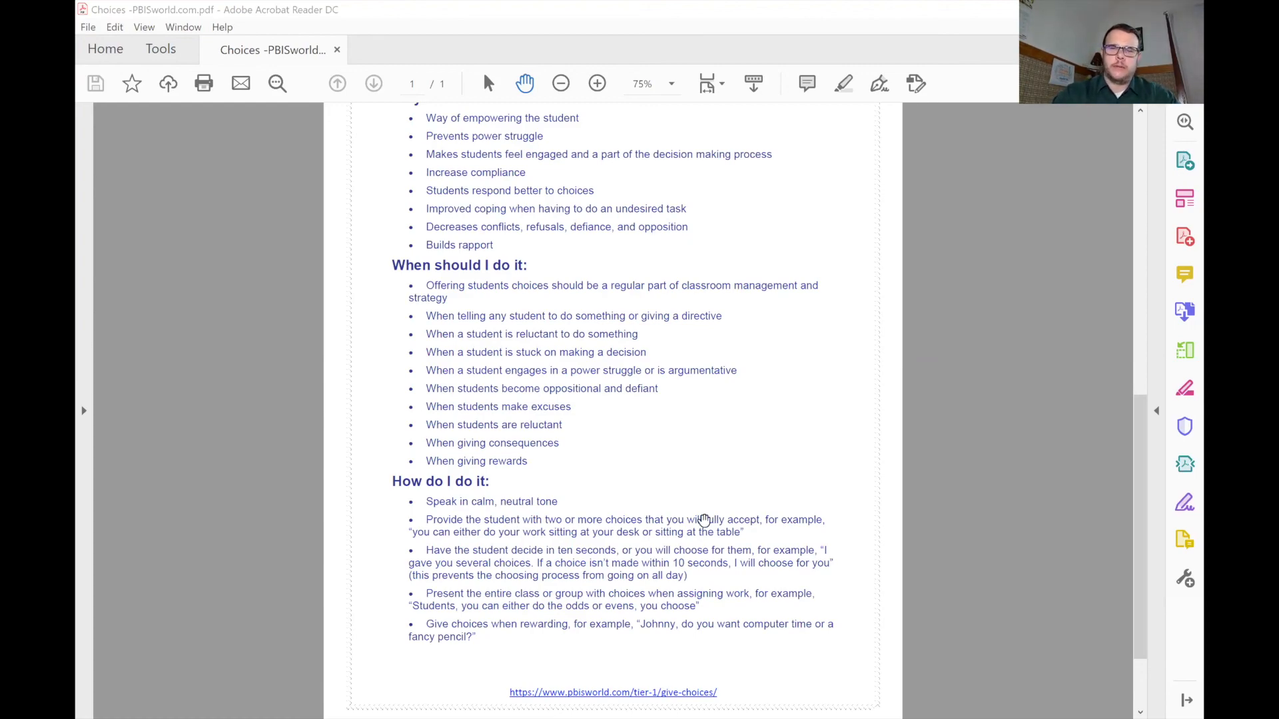